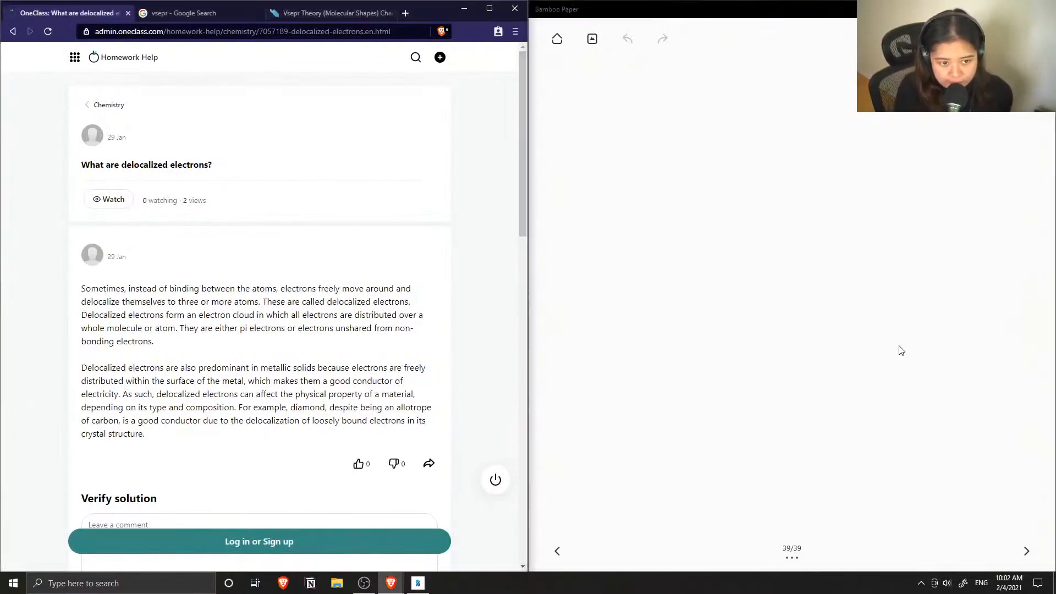
Handwrite '1.)' and the first lines of the delocalized electrons definition.
drag(542, 71, 562, 94)
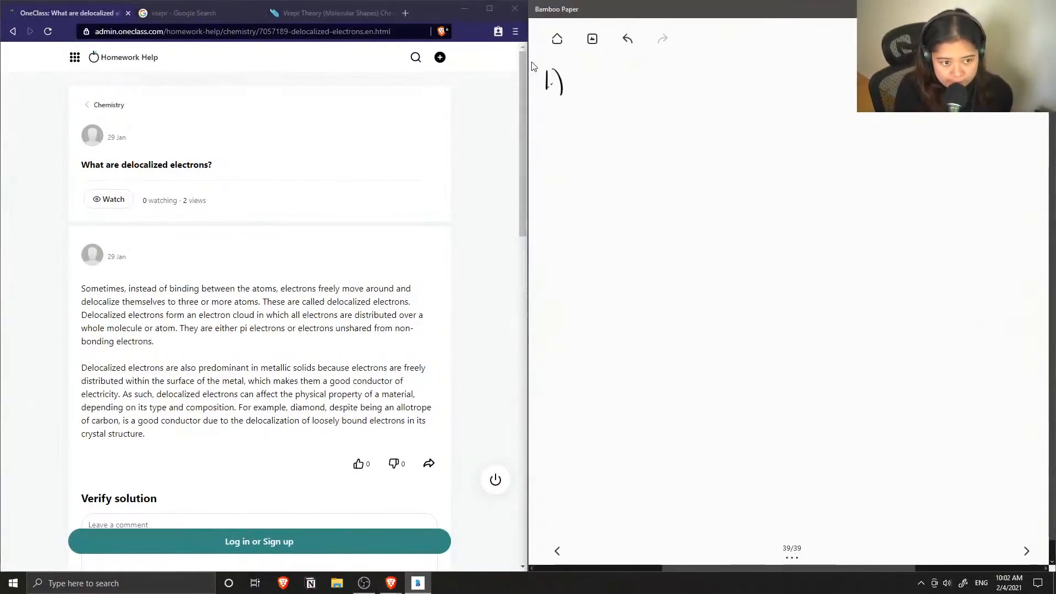
drag(543, 132, 571, 131)
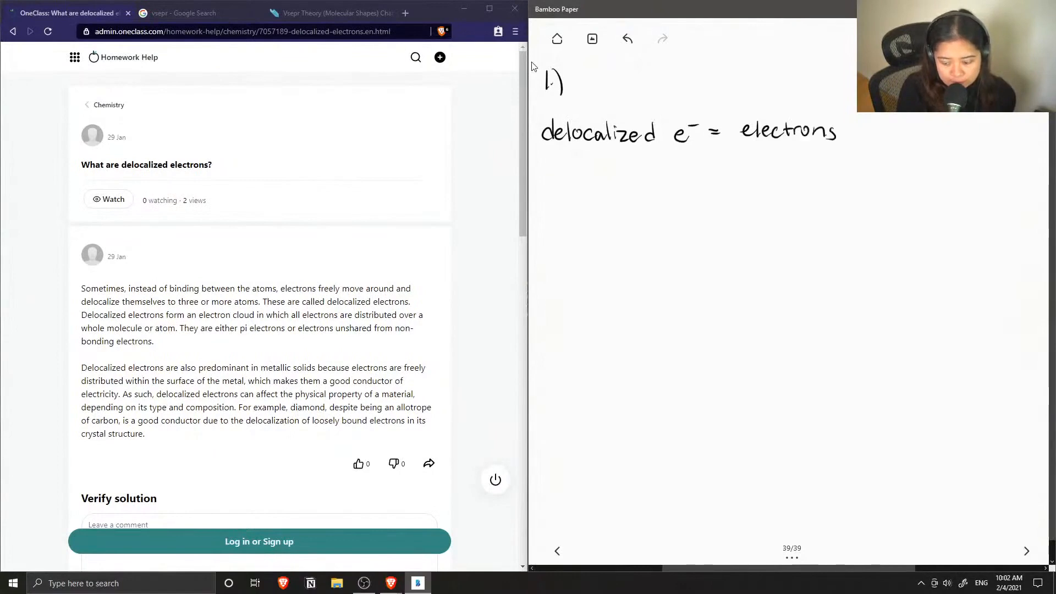
text(inc)
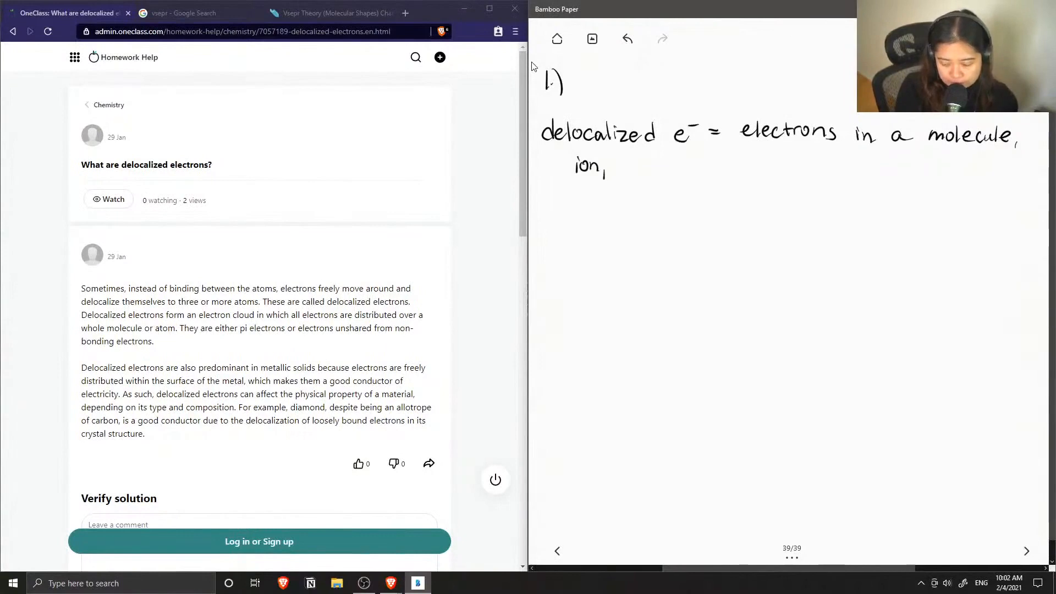
drag(620, 168, 667, 167)
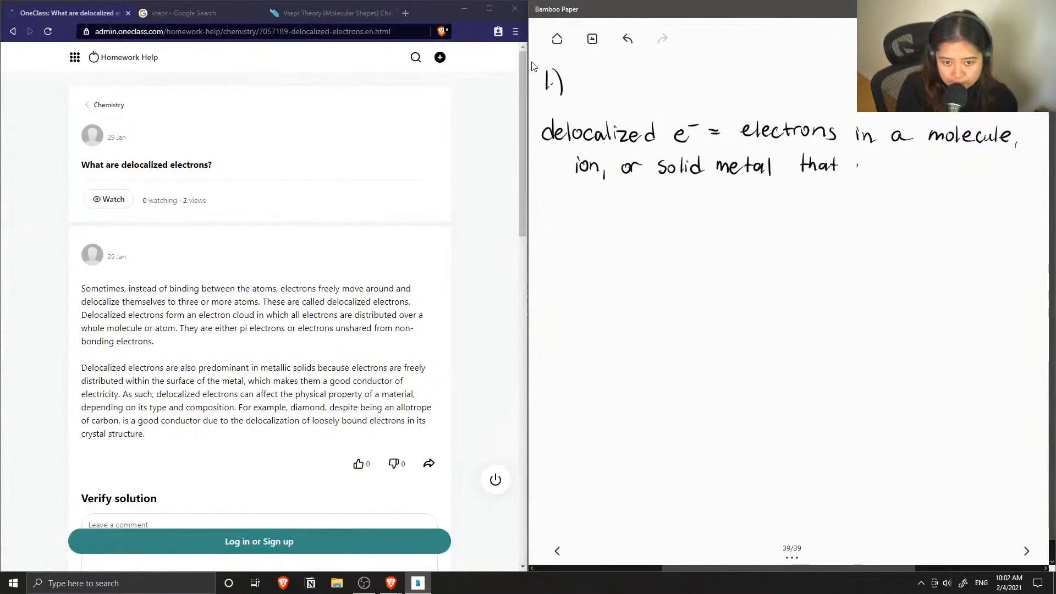
text(are n)
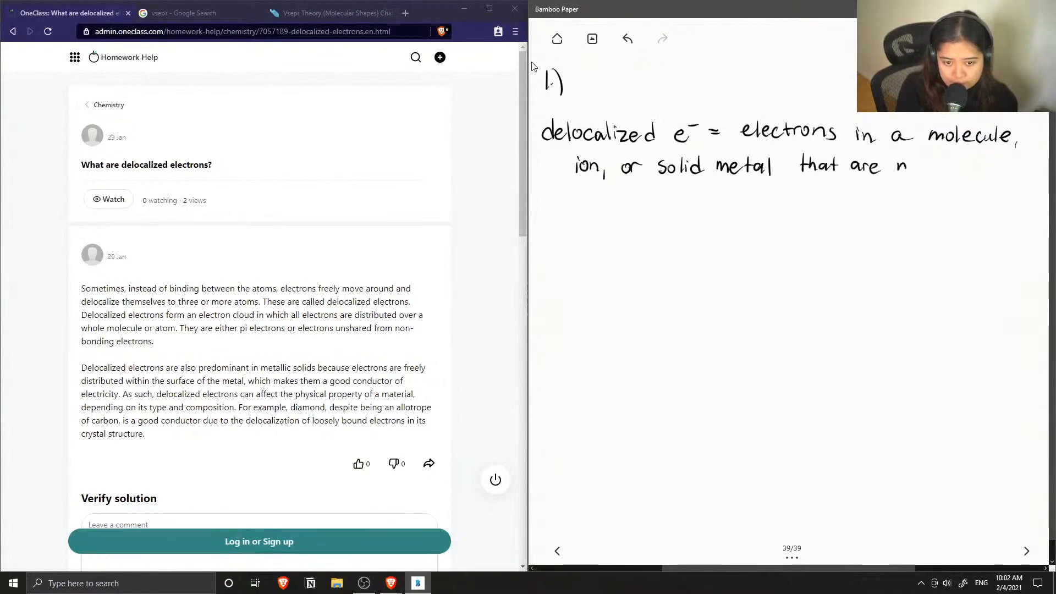
Finish the definition's third line and underline 'delocalized e⁻' in blue.
text(not)
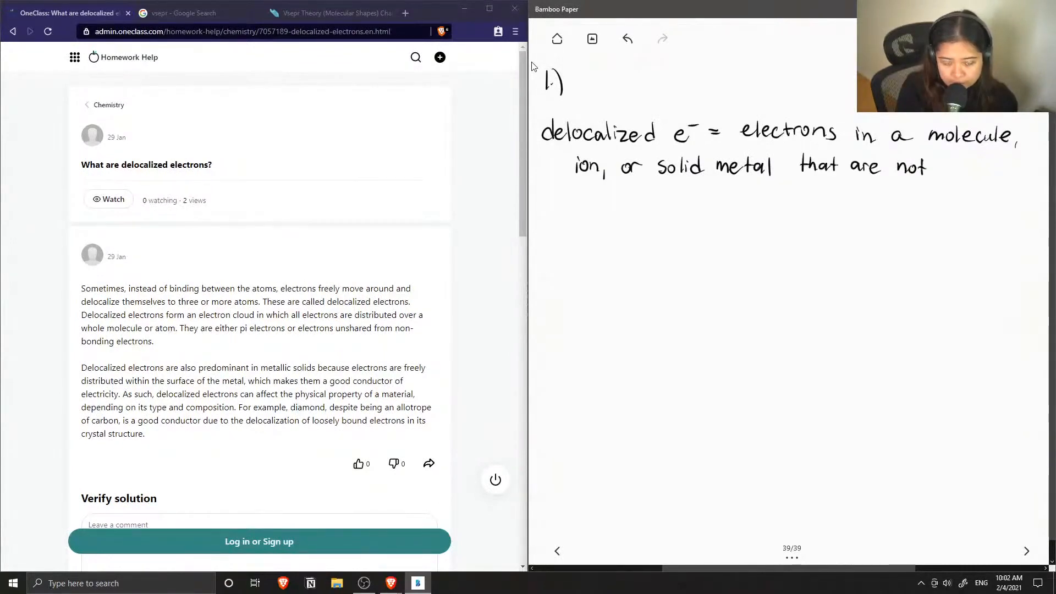
drag(576, 202, 607, 209)
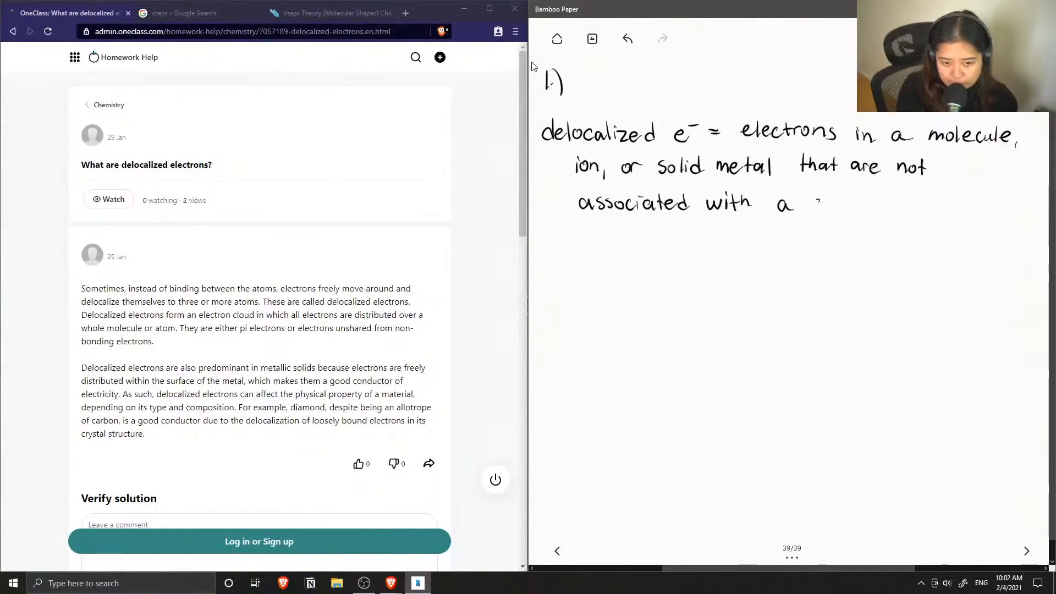
text(single atom or)
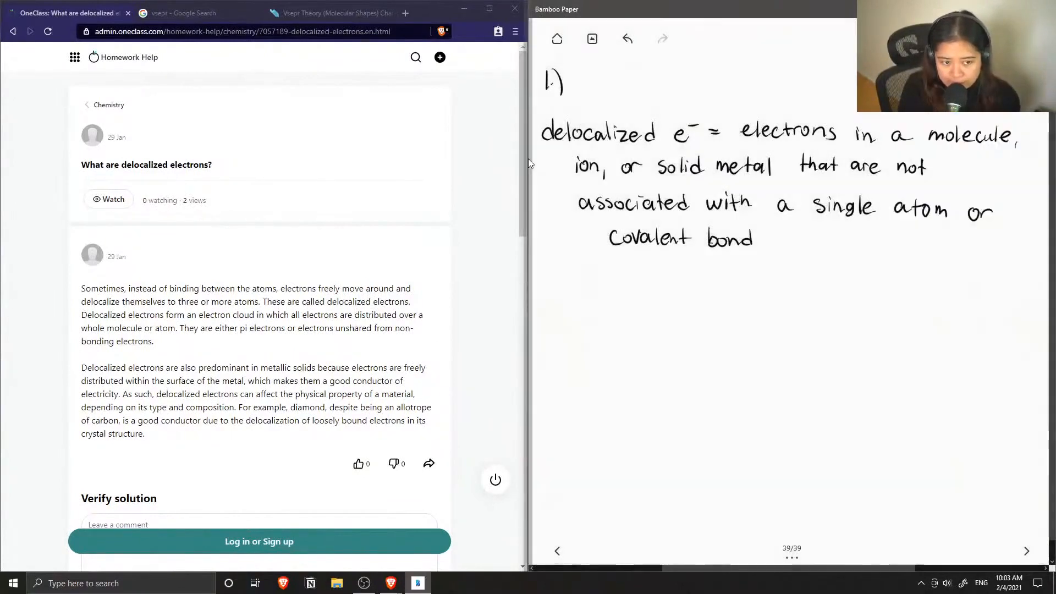
drag(544, 147, 690, 144)
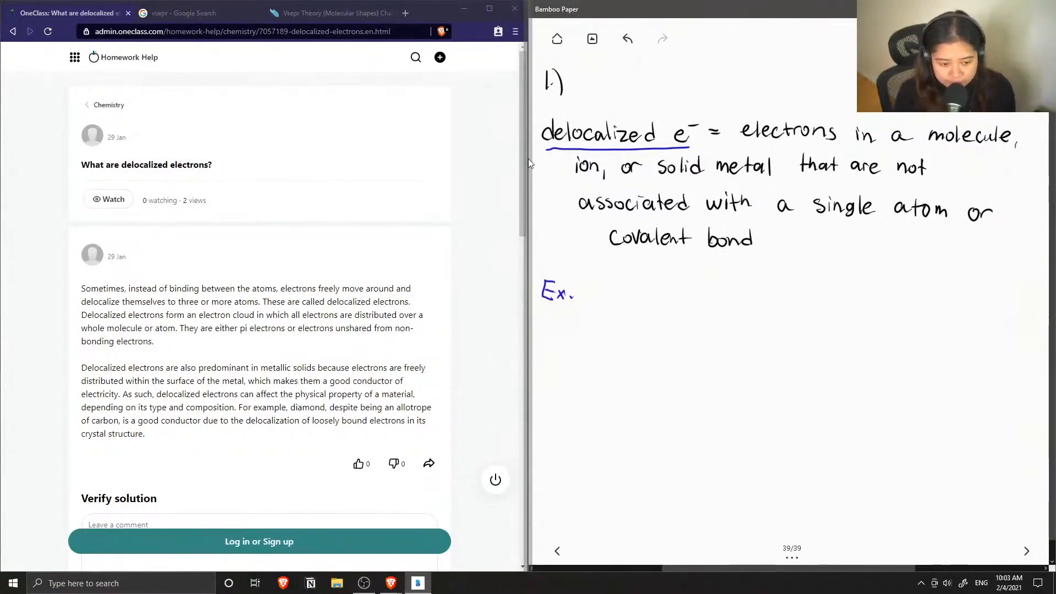
Draw the opening bracket and first nitrate structure with lone pairs and charges.
click(596, 283)
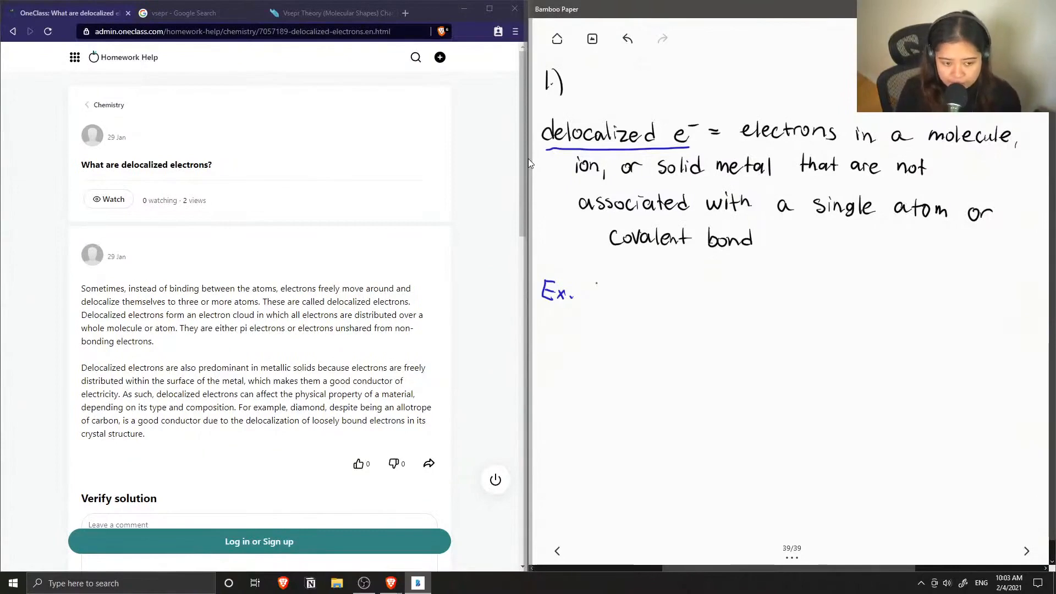
drag(595, 279, 595, 340)
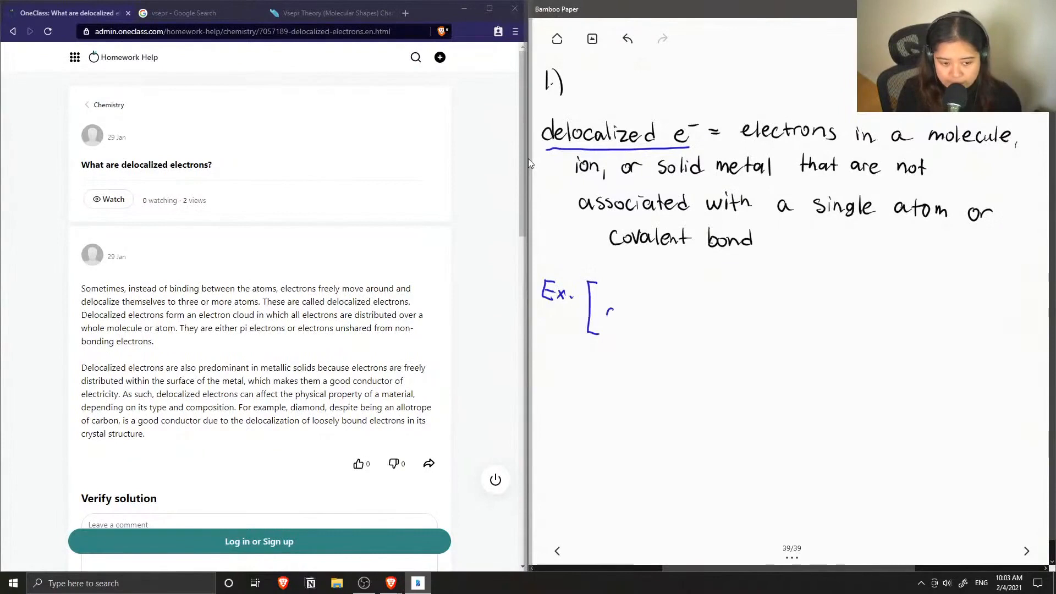
drag(606, 314, 657, 300)
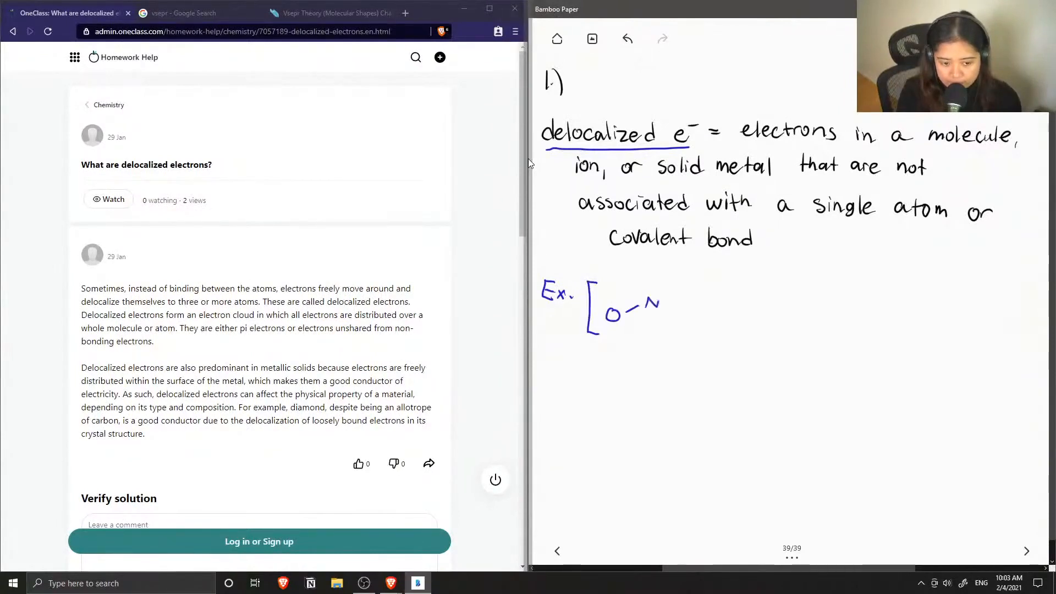
drag(663, 307, 688, 320)
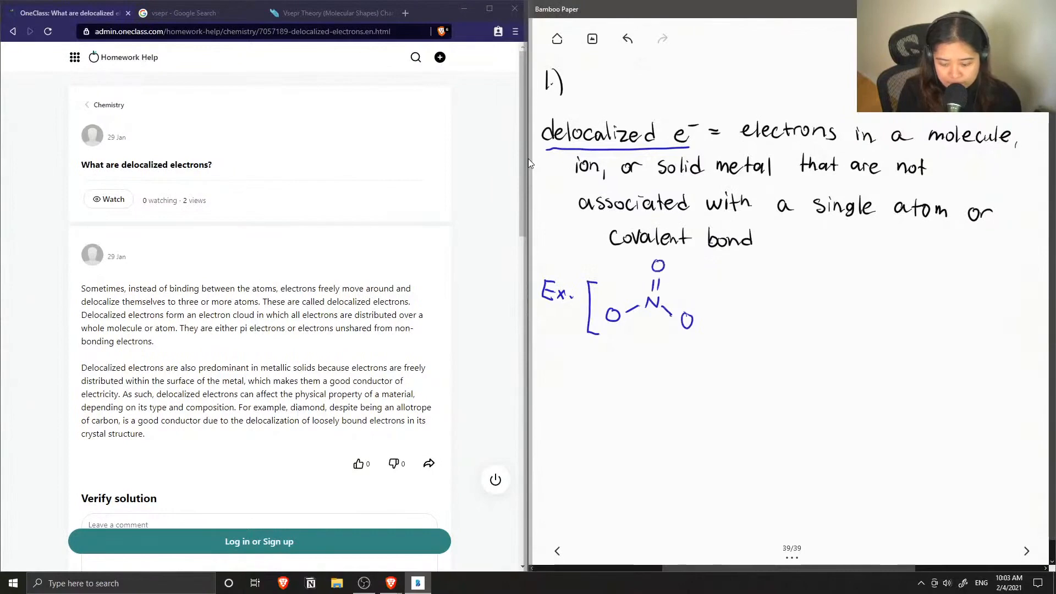
click(654, 261)
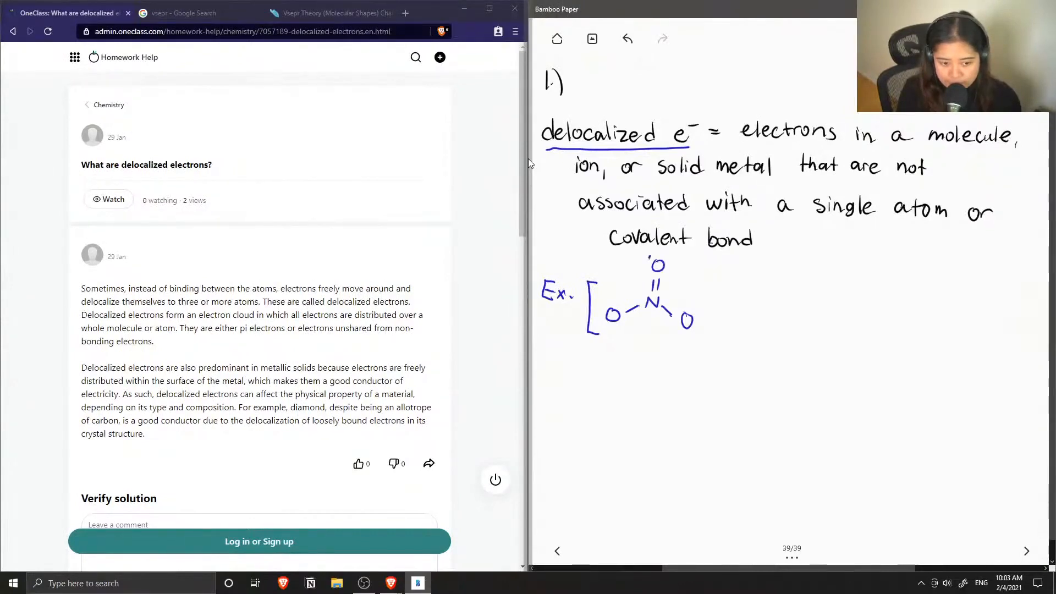
drag(647, 263, 673, 266)
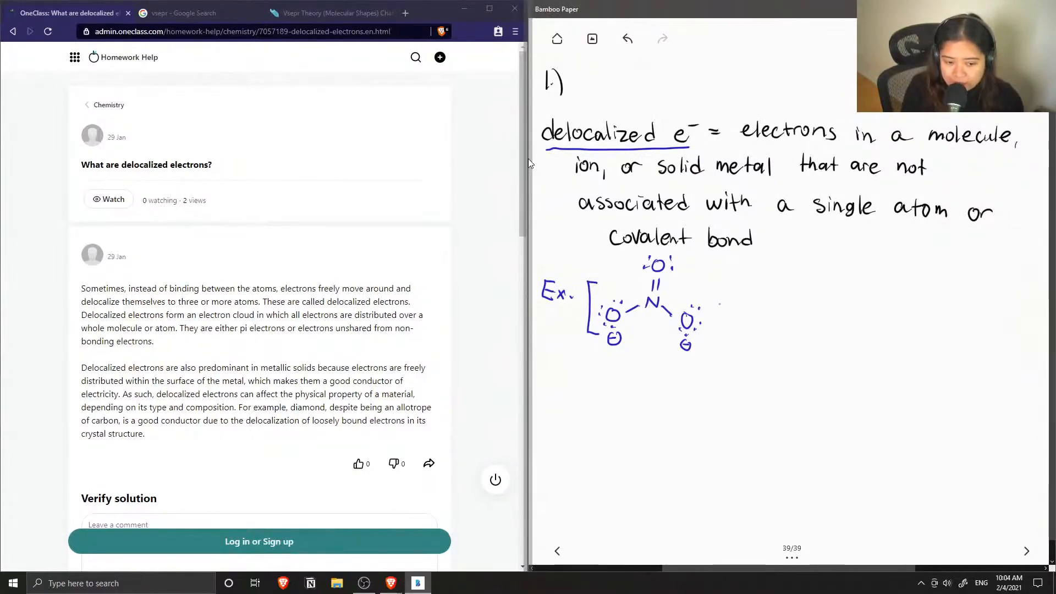
Add resonance arrows, the second and third nitrate structures, and the closing bracket.
drag(714, 312, 748, 312)
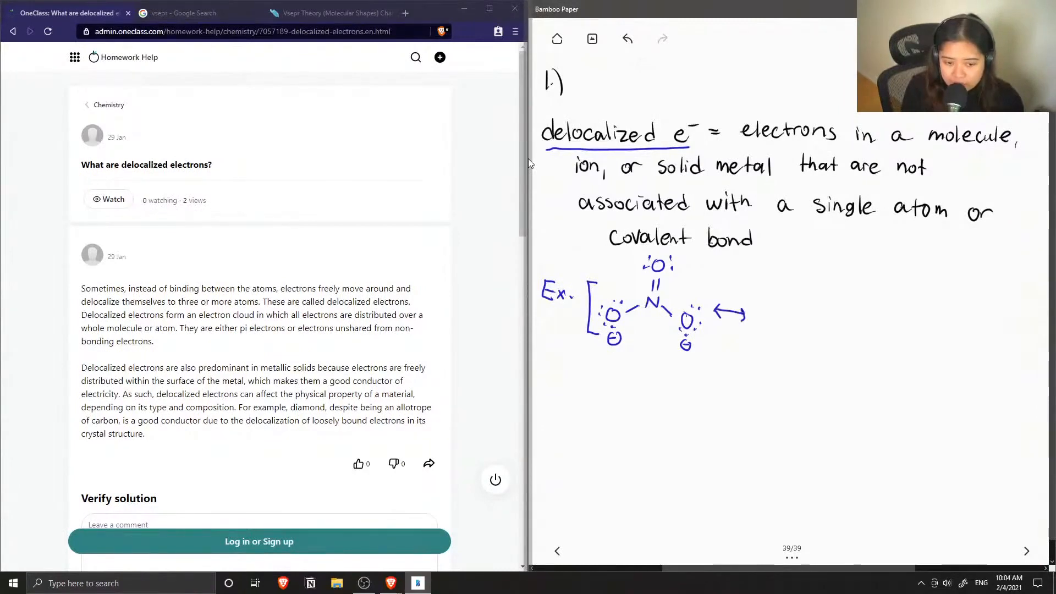
drag(781, 322, 796, 322)
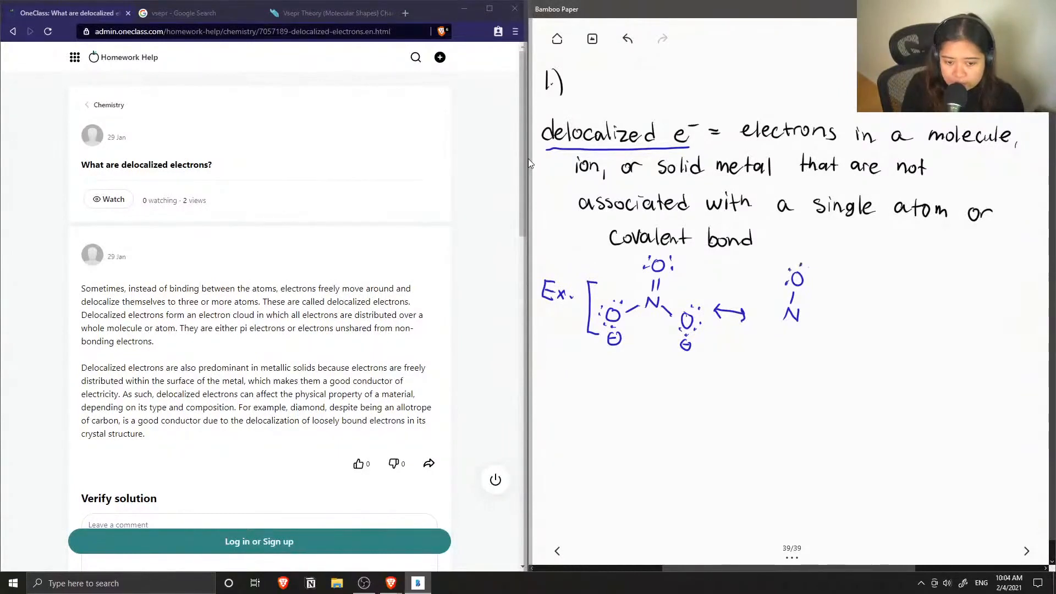
drag(812, 275, 822, 278)
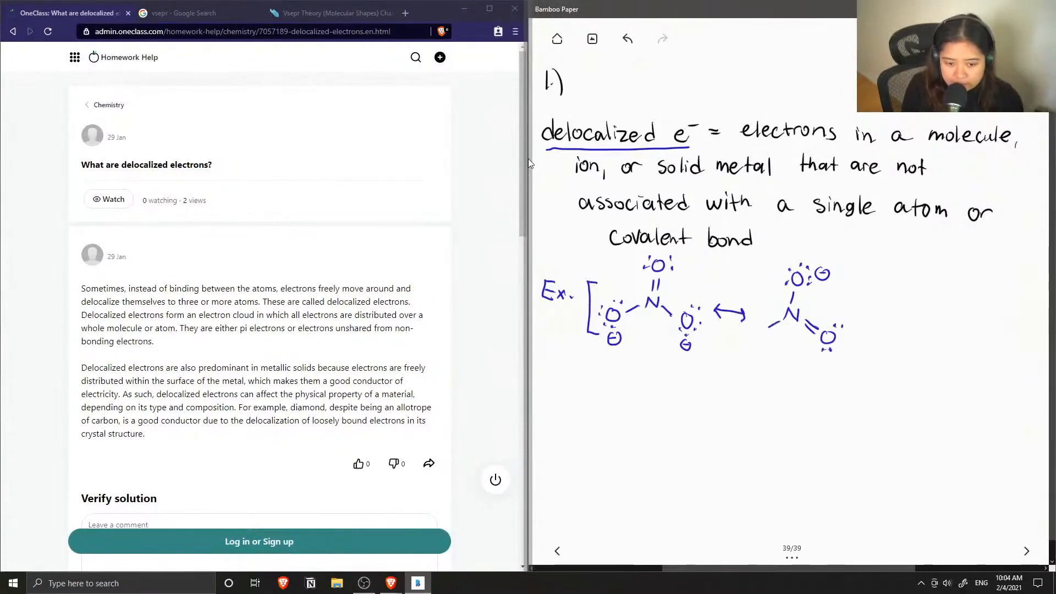
drag(758, 330, 765, 337)
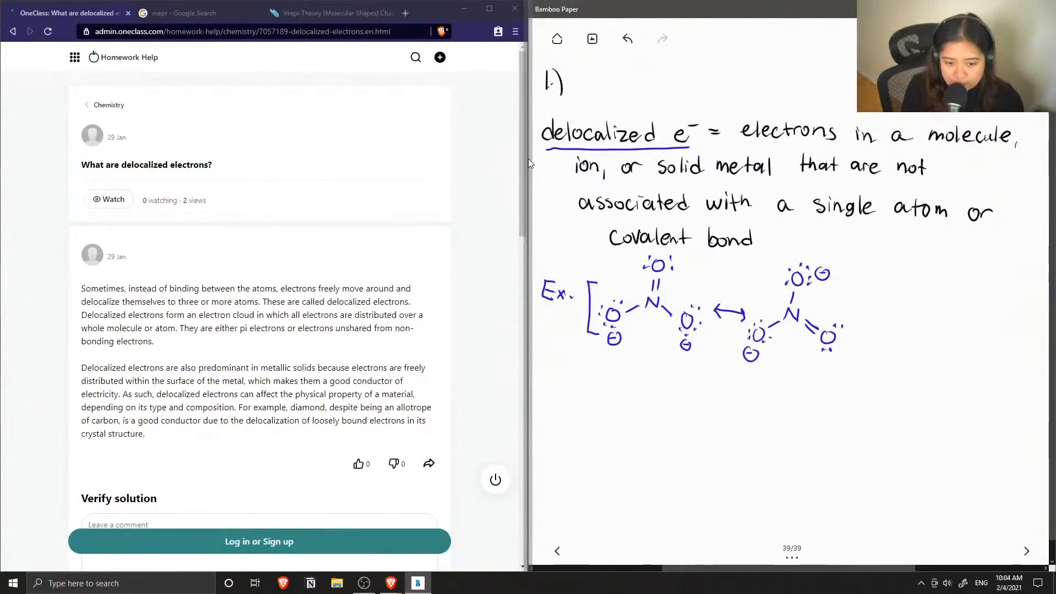
drag(852, 322, 886, 322)
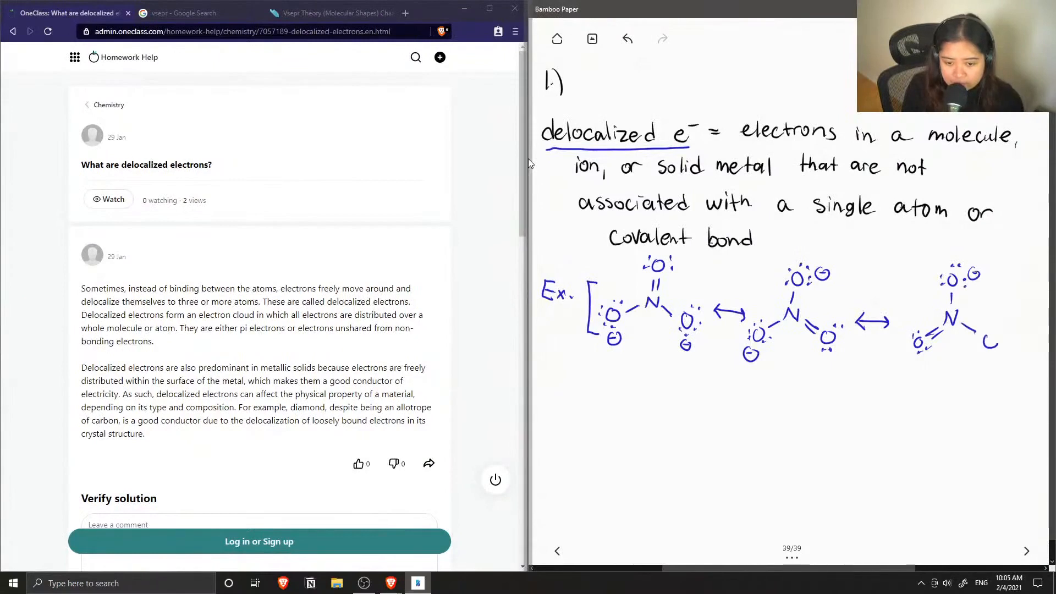
drag(981, 330, 1004, 344)
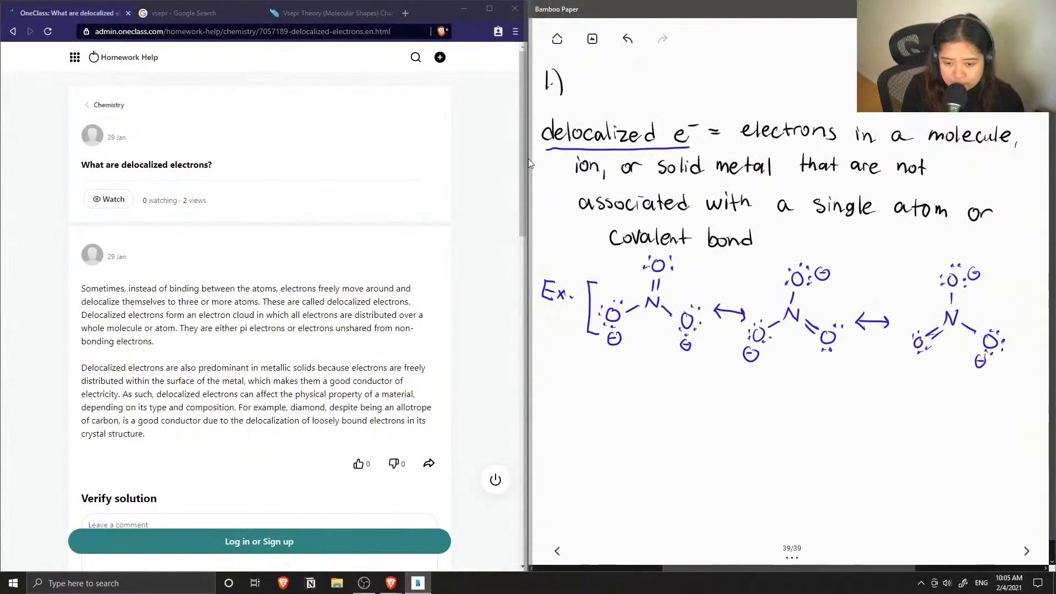
drag(1018, 300, 1014, 367)
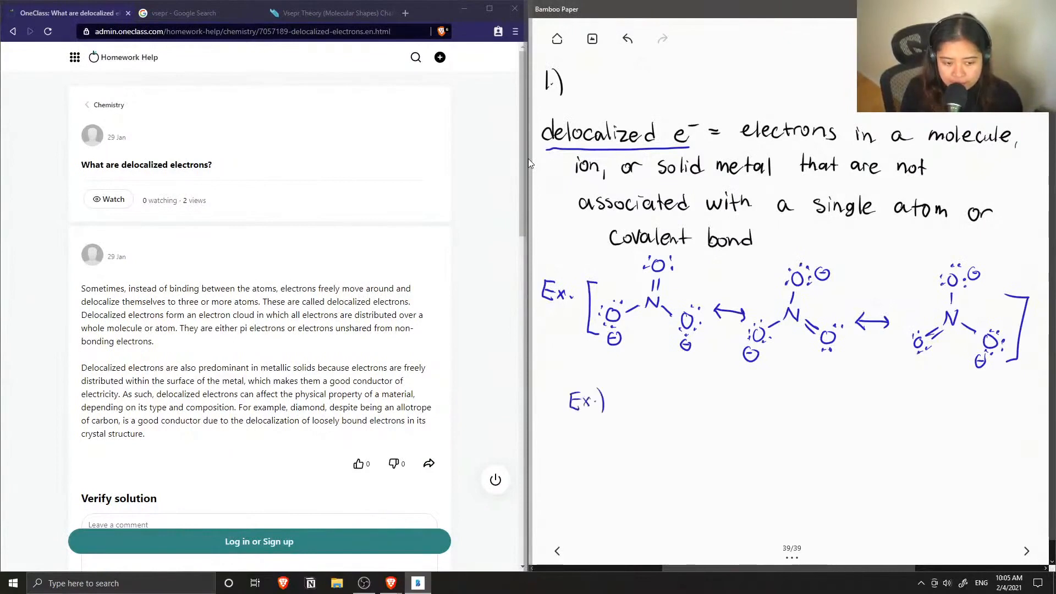
Draw two Kekulé benzene hexagons with shifted double bonds joined by a resonance arrow.
drag(630, 393, 681, 401)
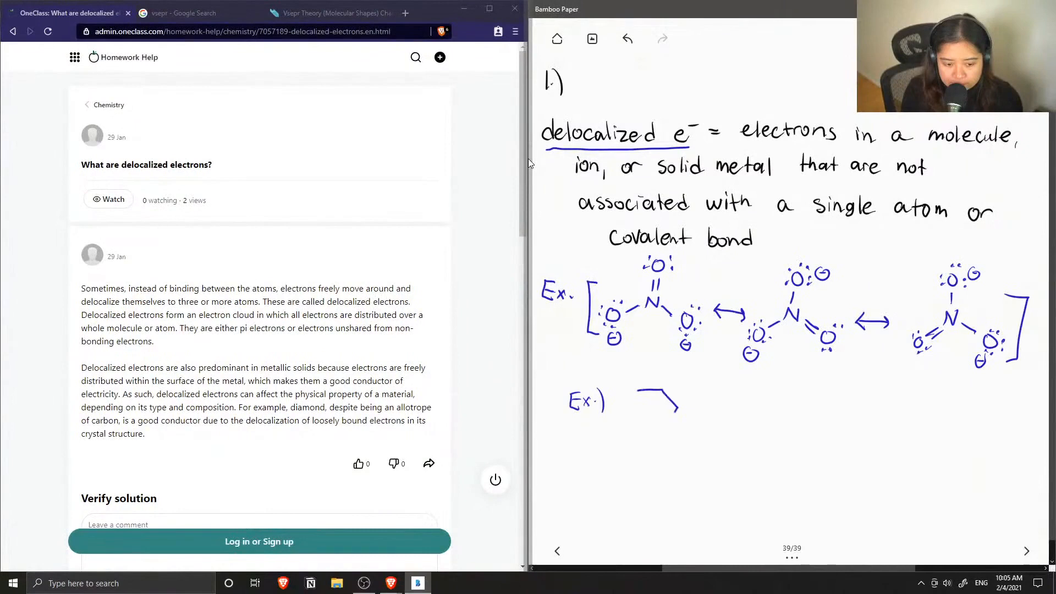
drag(647, 391, 647, 438)
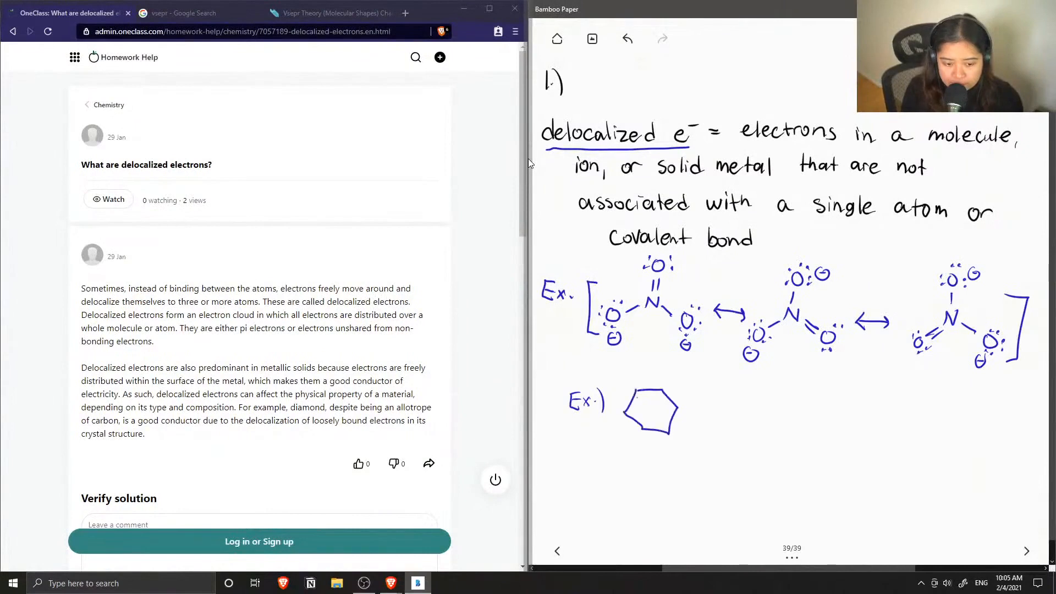
drag(640, 397, 657, 417)
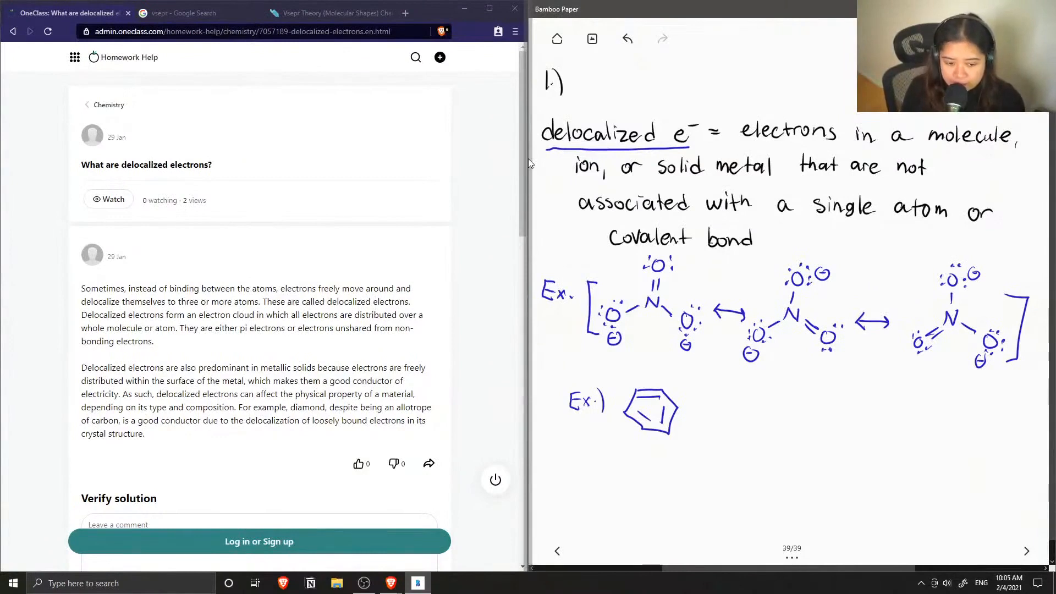
drag(691, 410, 731, 410)
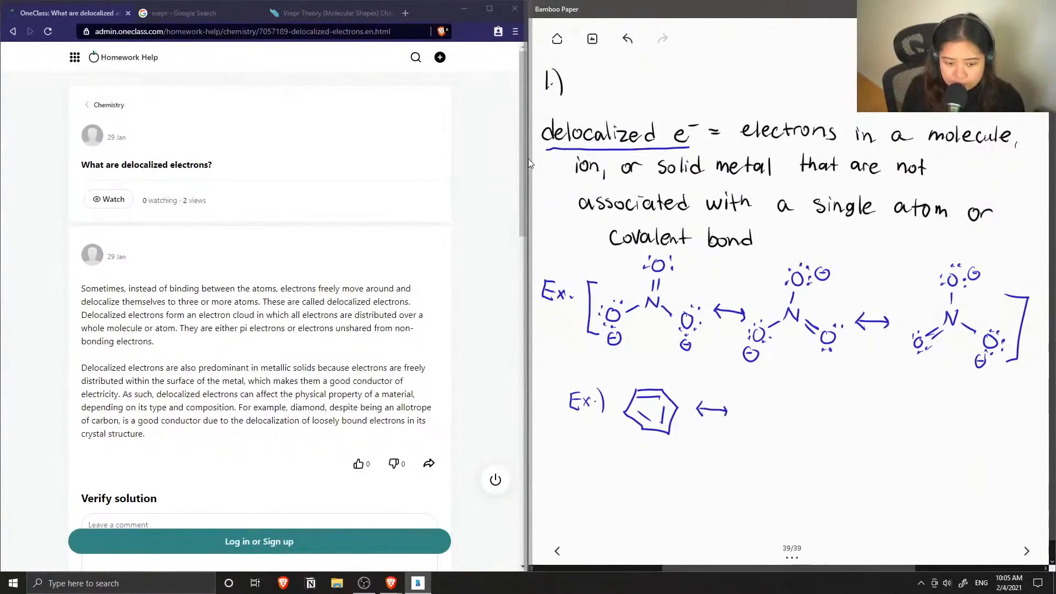
drag(754, 397, 789, 438)
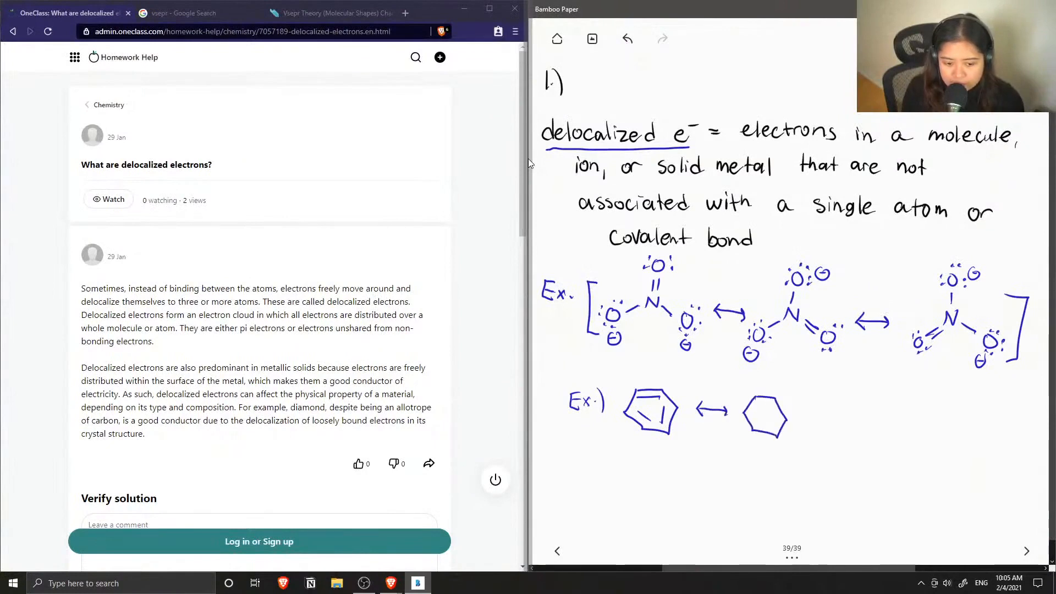
drag(761, 405, 772, 421)
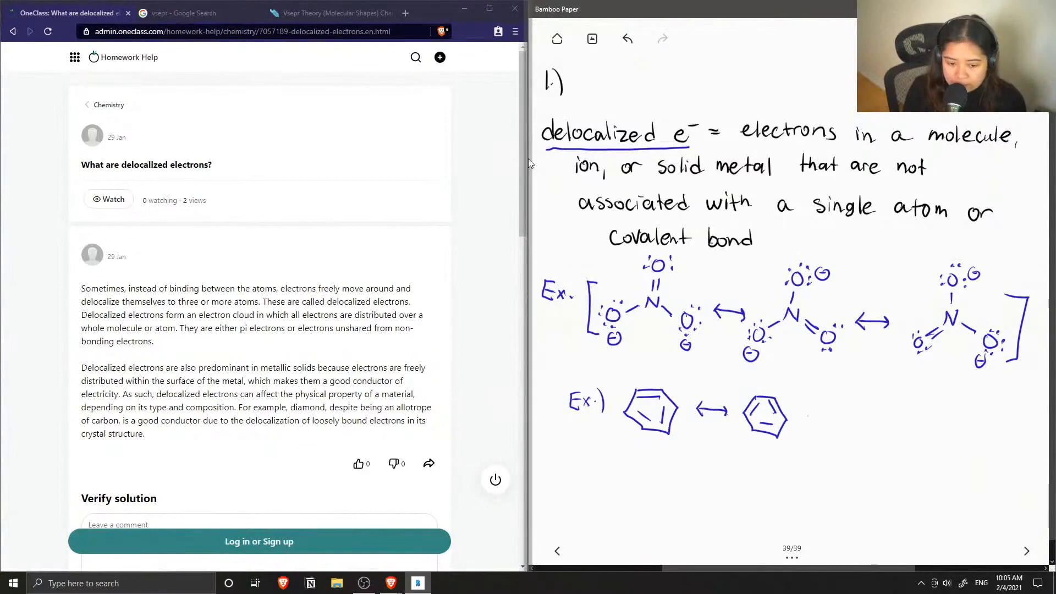
Write an equals sign and draw a hexagon with an inscribed circle.
drag(805, 424, 821, 420)
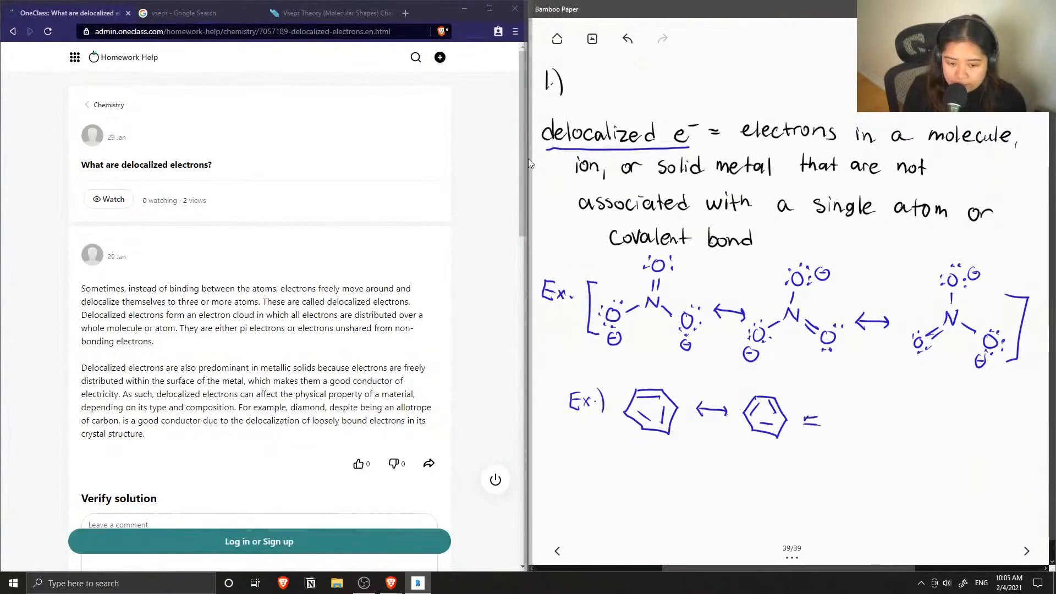
drag(849, 404, 869, 445)
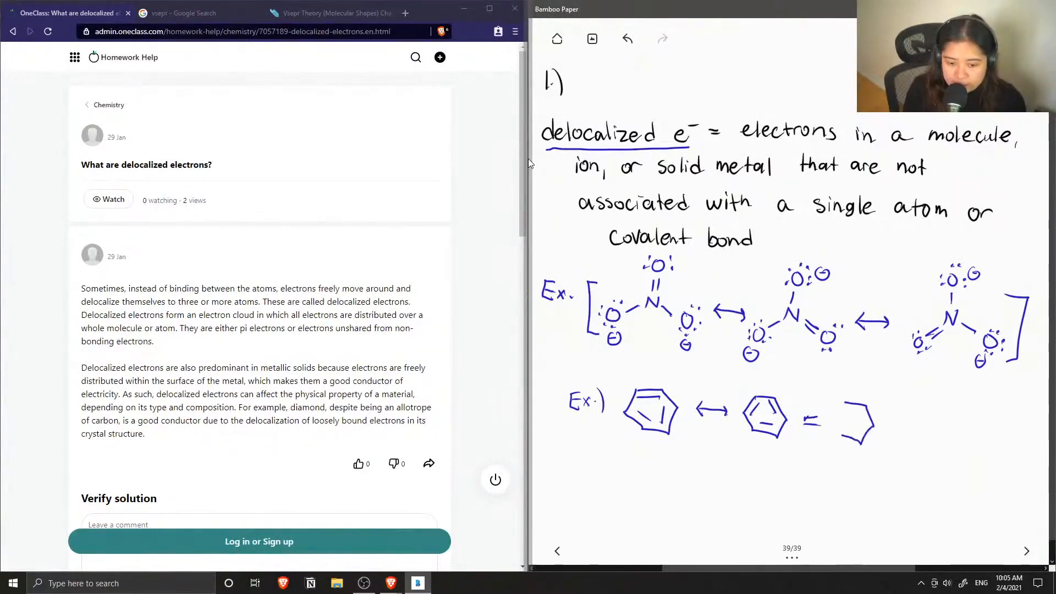
drag(839, 404, 865, 437)
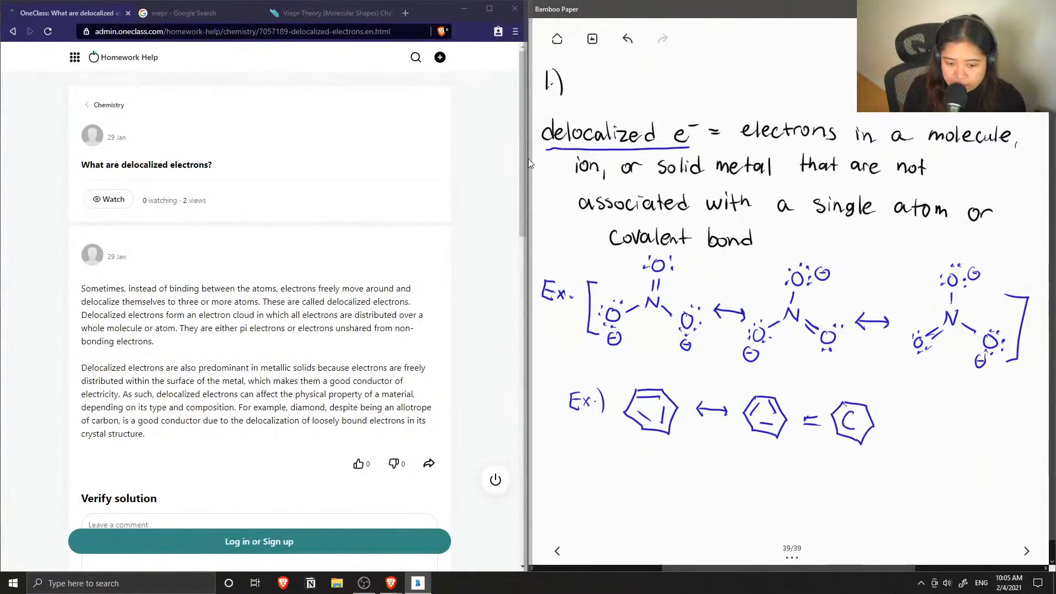
drag(840, 421, 865, 421)
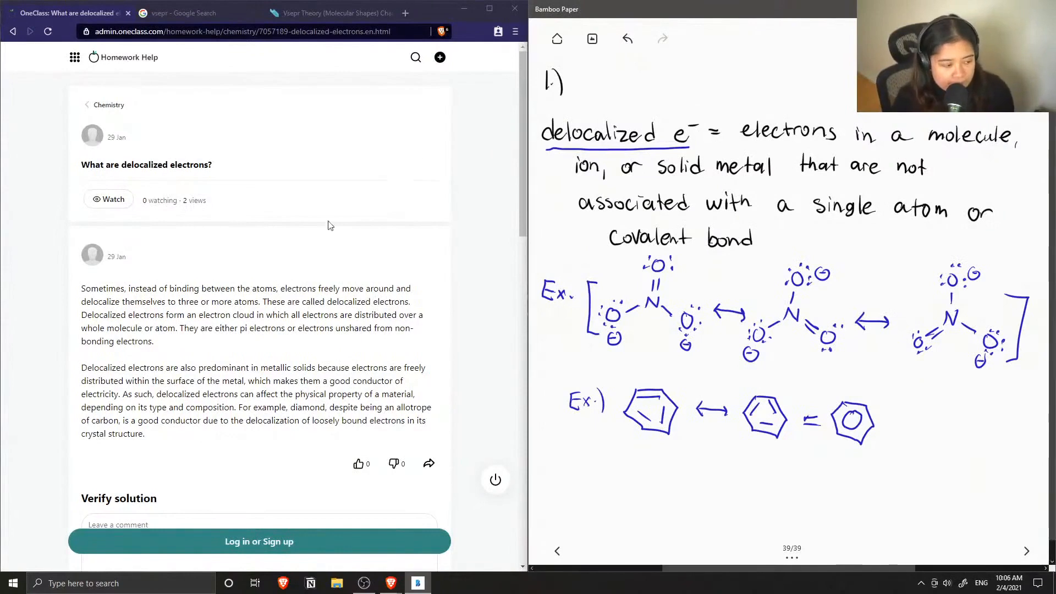
mouse_move(282, 250)
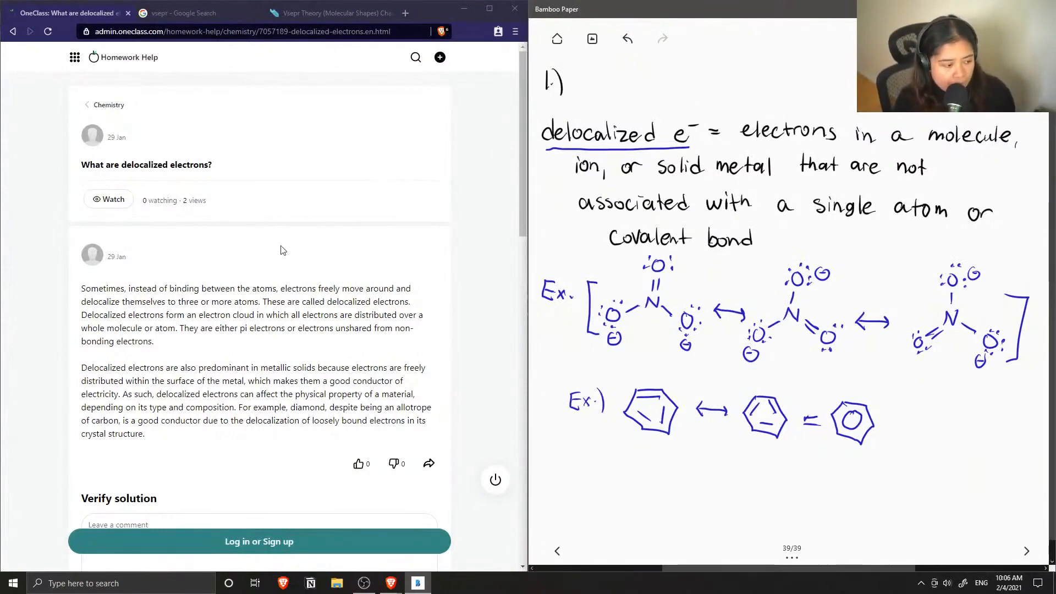
Scroll the OneClass answer page down to the Verify solution comment area.
scroll(down, 3)
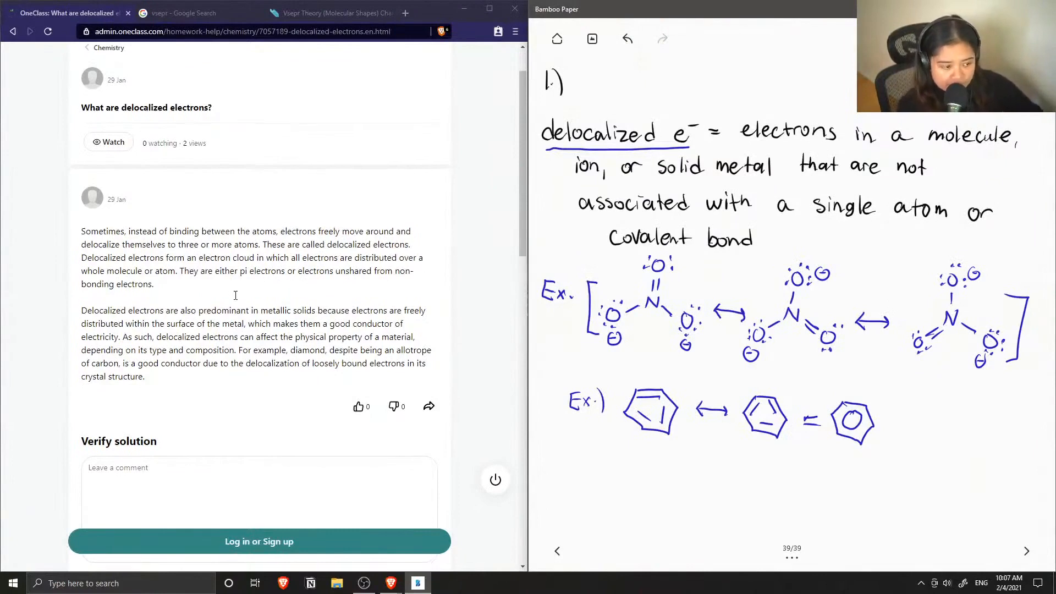
scroll(down, 3)
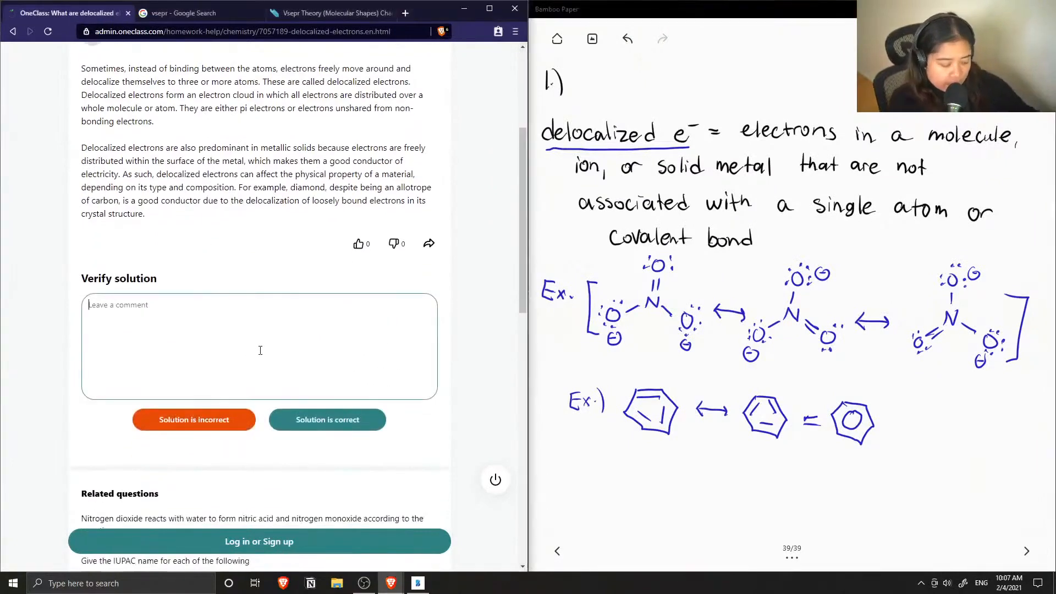